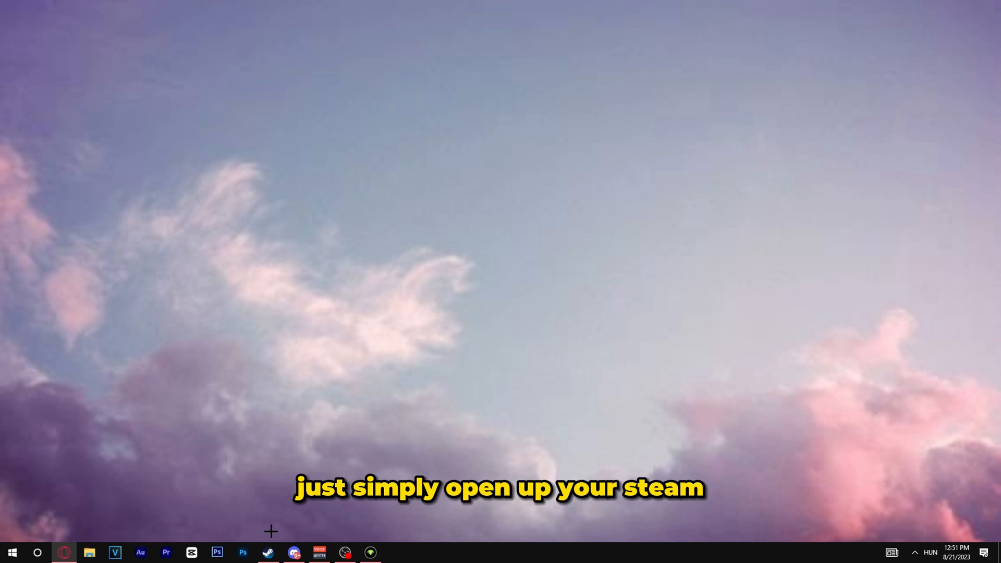
Launch Steam from the taskbar to show the Counter-Strike: Global Offensive library page.
{"action": "left_click", "coordinate": [267, 553]}
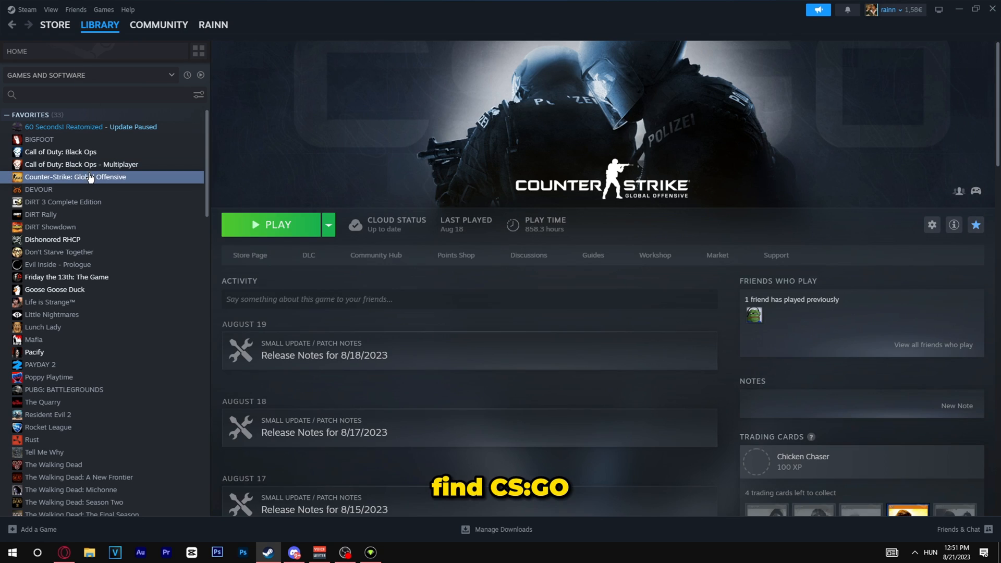
Verify integrity of CS:GO's game files from Properties > Installed Files.
{"action": "right_click", "coordinate": [75, 177]}
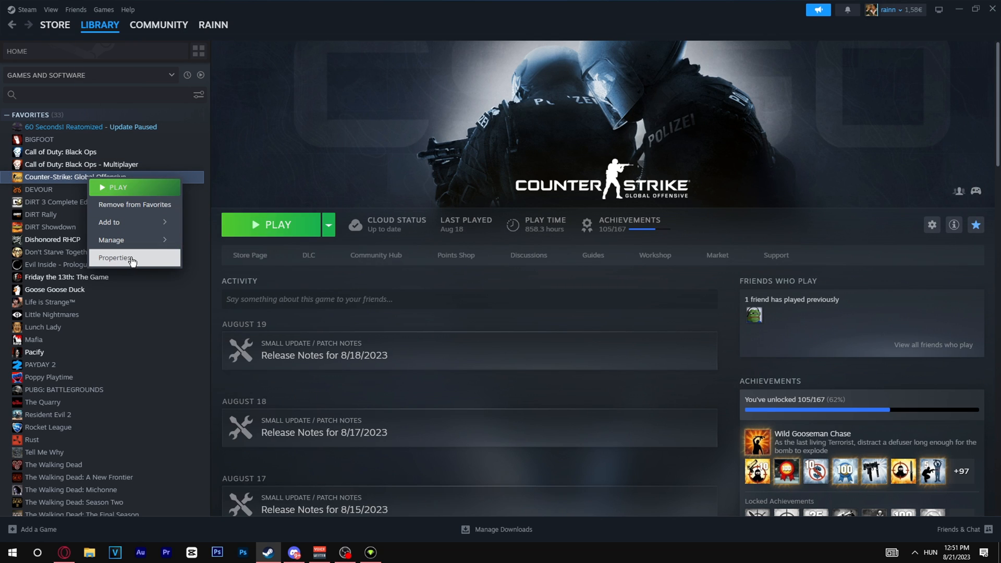
{"action": "left_click", "coordinate": [114, 258]}
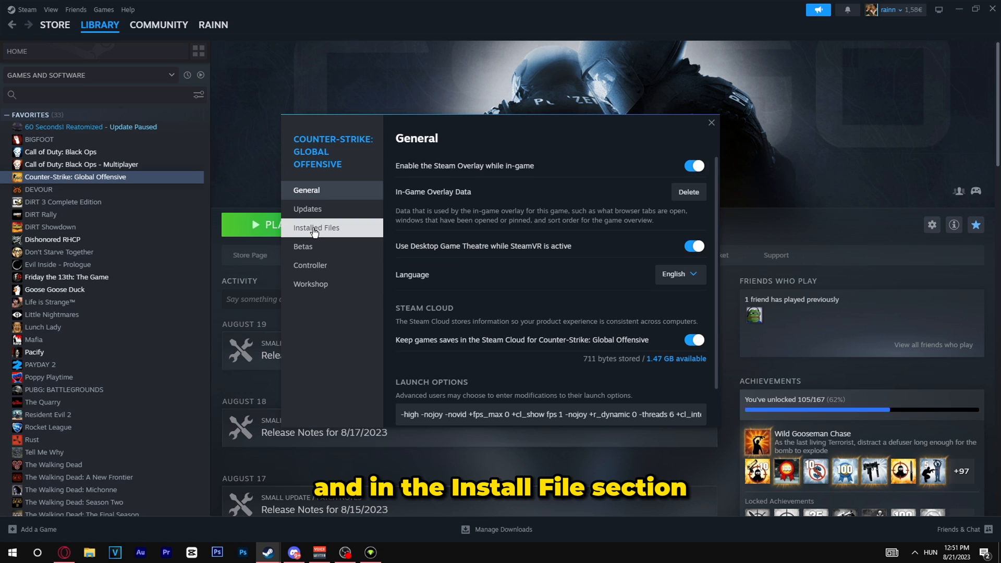
{"action": "left_click", "coordinate": [317, 228]}
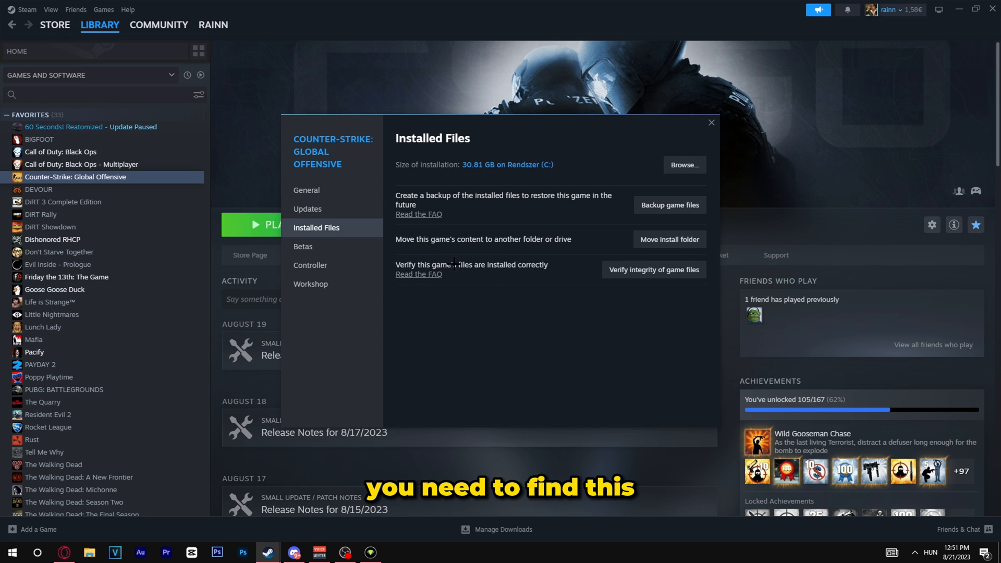
{"action": "mouse_move", "coordinate": [567, 315]}
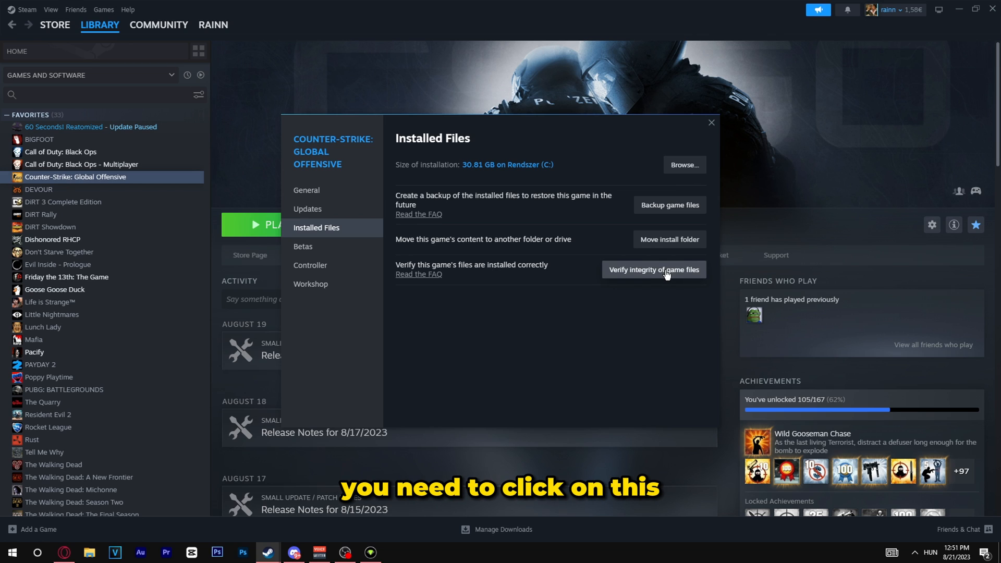
{"action": "left_click", "coordinate": [653, 270]}
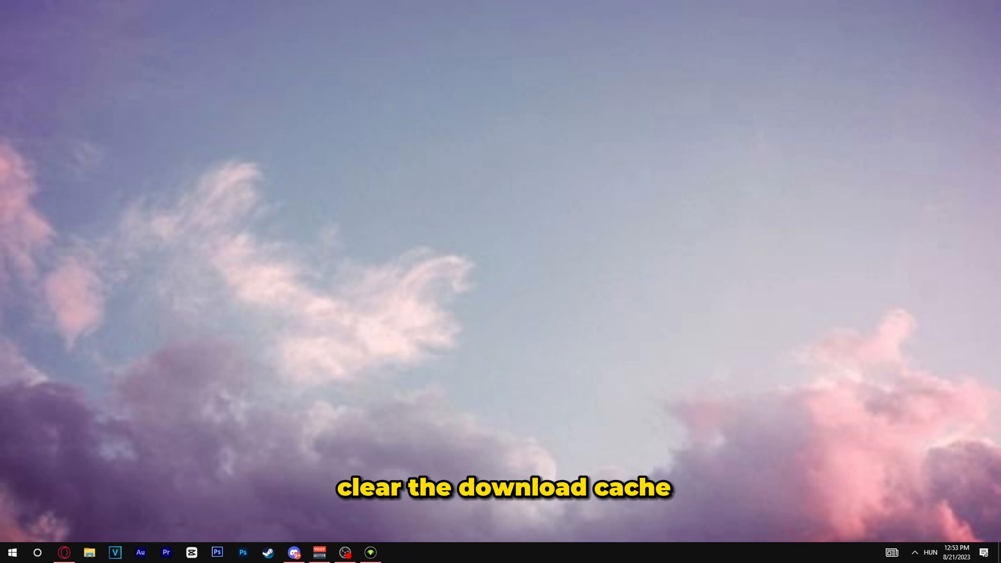
Relaunch Steam and open Settings from the Steam menu.
{"action": "left_click", "coordinate": [267, 552]}
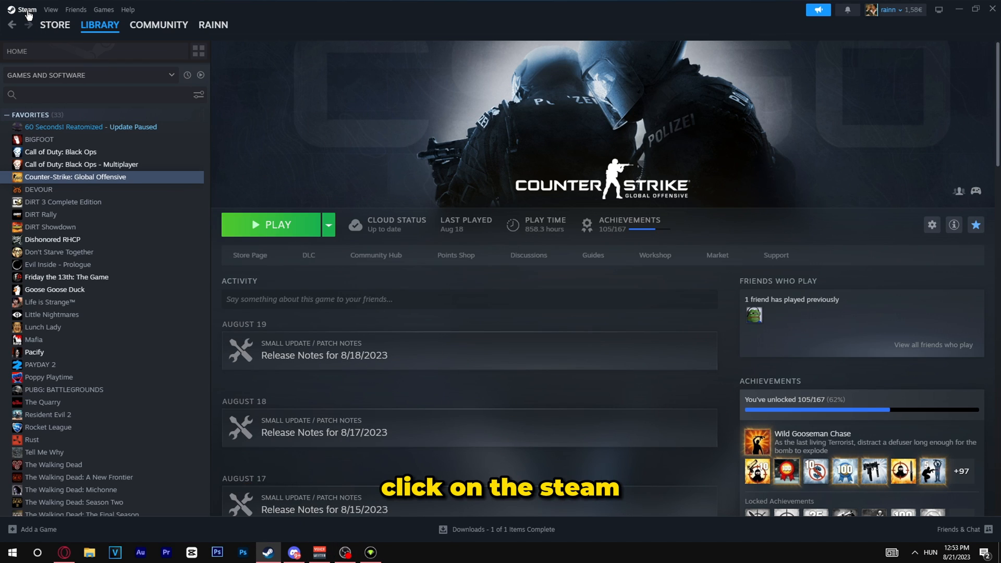
{"action": "left_click", "coordinate": [27, 8]}
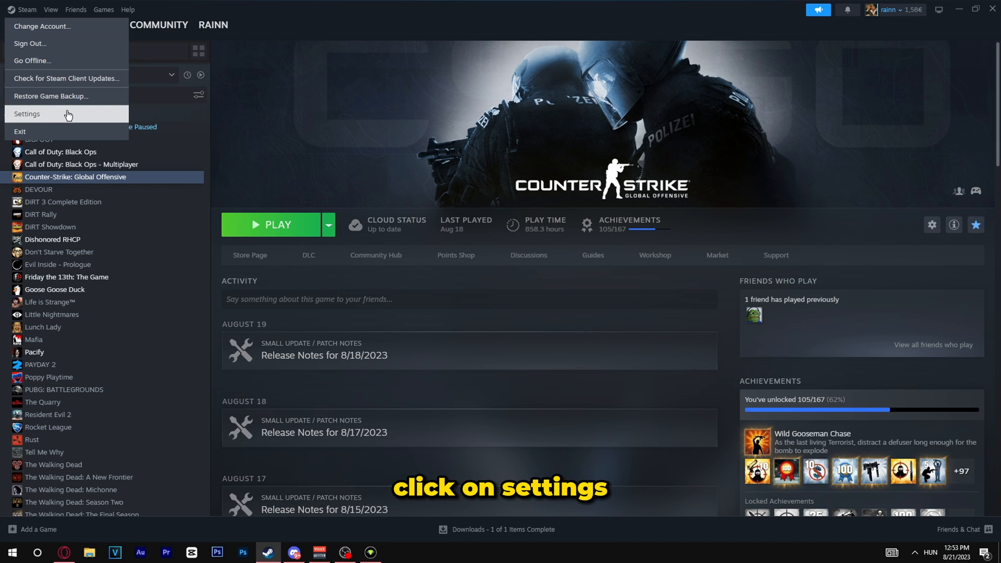
{"action": "left_click", "coordinate": [28, 114]}
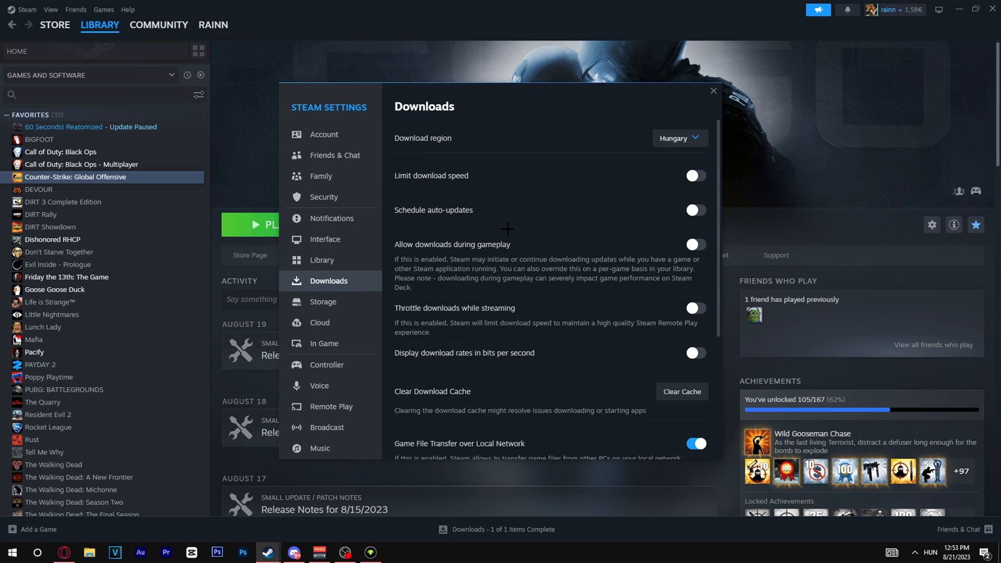
Clear the download cache on the Downloads page and confirm the restart.
{"action": "scroll", "scroll_direction": "down", "scroll_amount": 3}
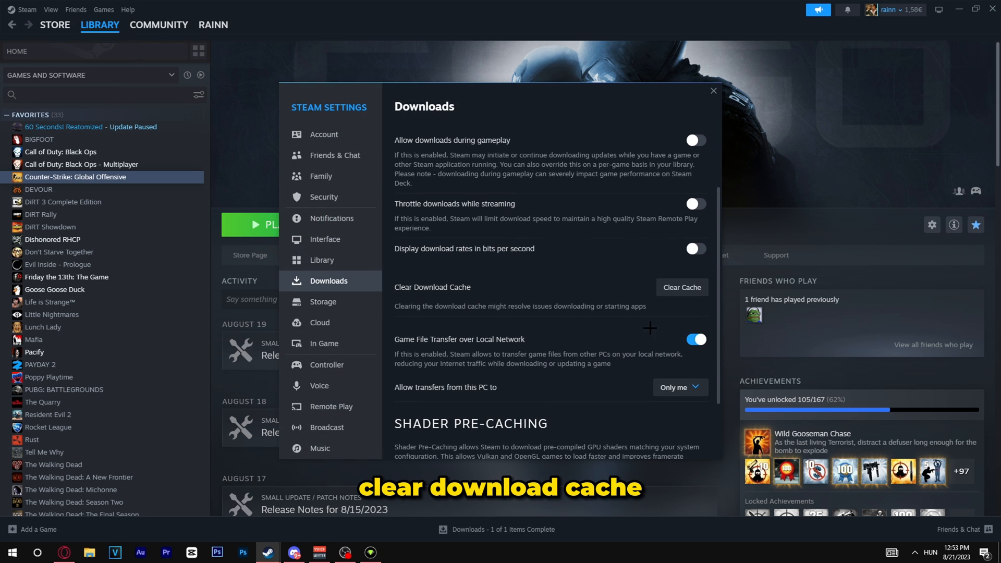
{"action": "left_click", "coordinate": [682, 287]}
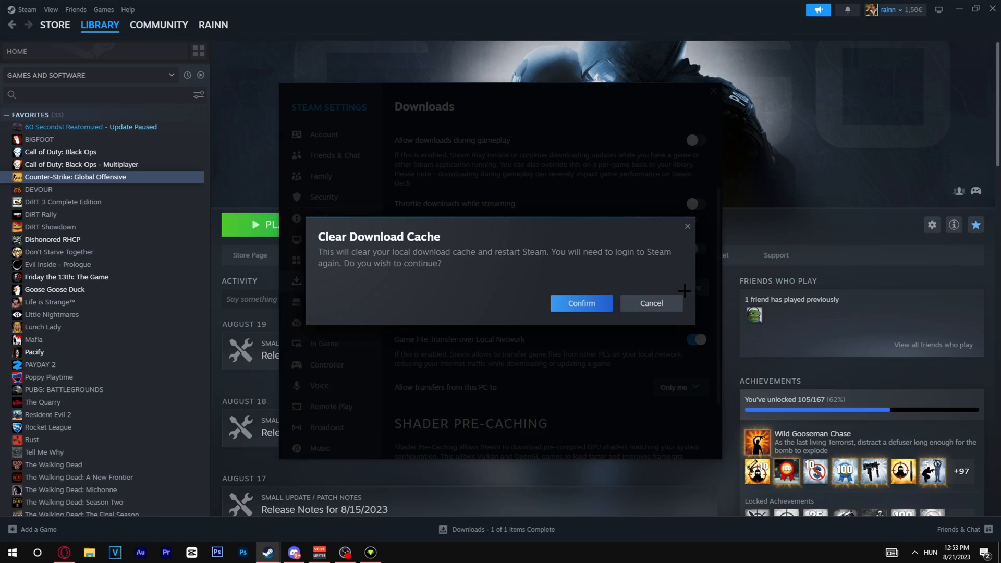
{"action": "left_click", "coordinate": [581, 303]}
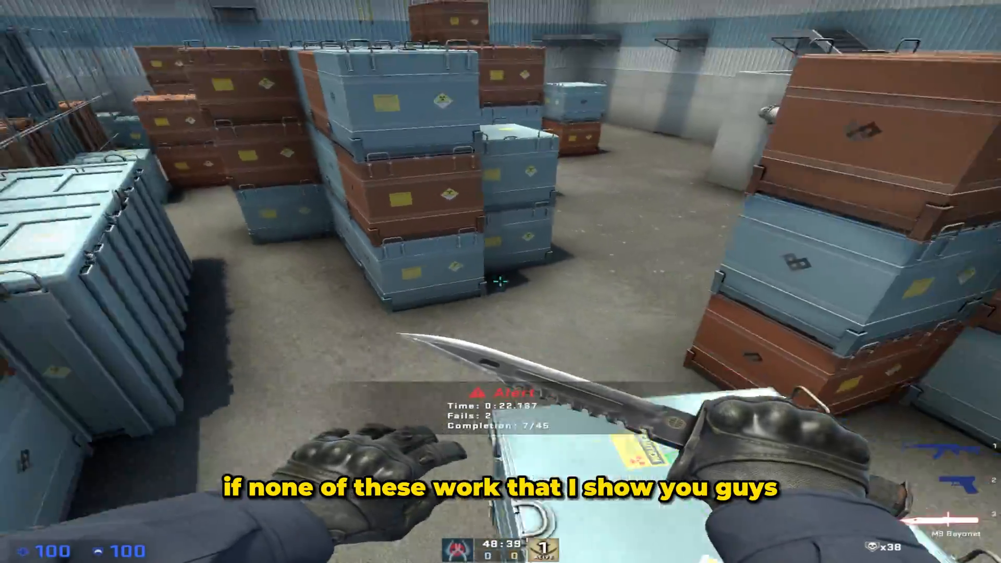